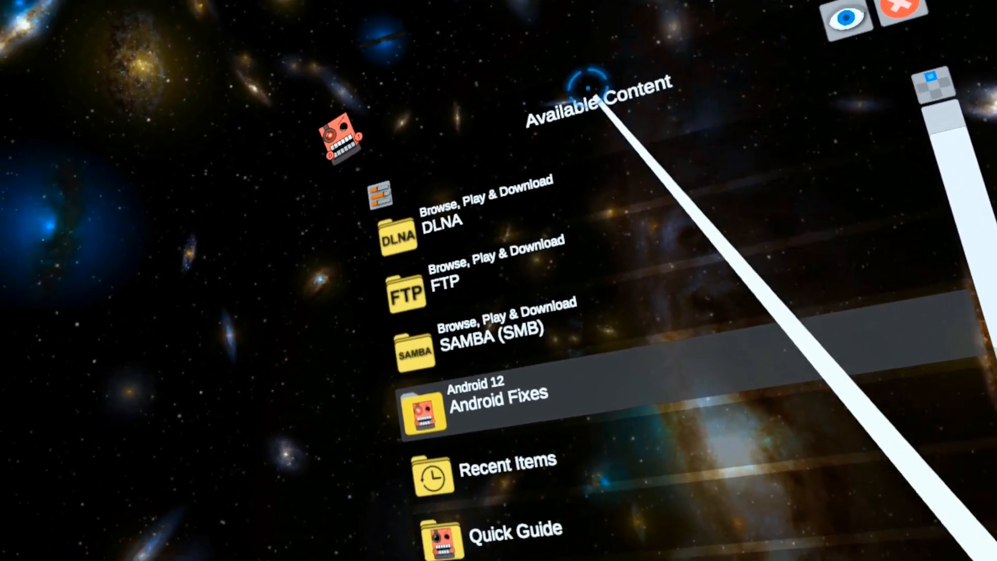
Open Local Files to list VideoShots, All Folders, Downloads, Music and Pictures
left_click(496, 405)
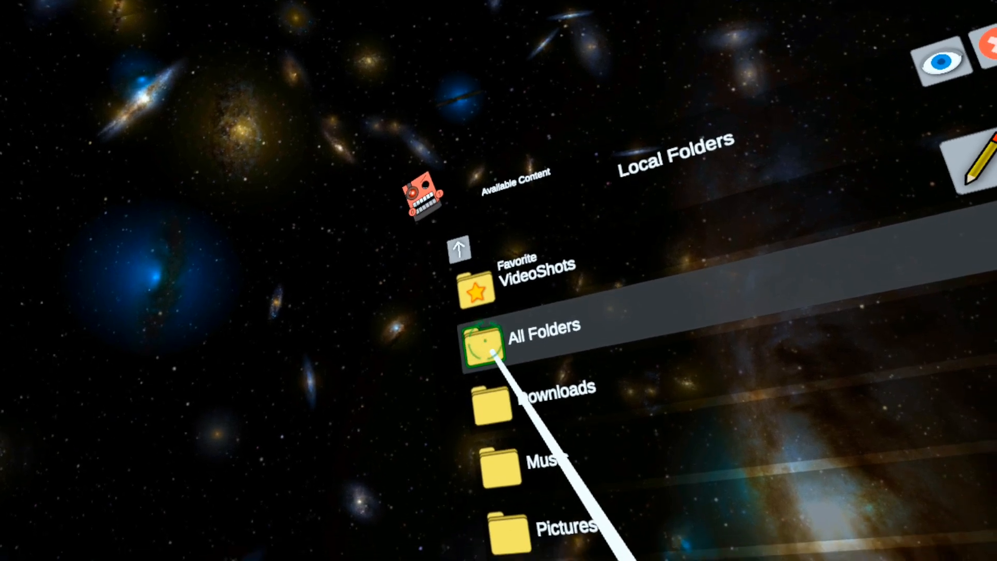
Open All Folders > Android > data and switch it to Scoped Storage, crashing the app
left_click(484, 340)
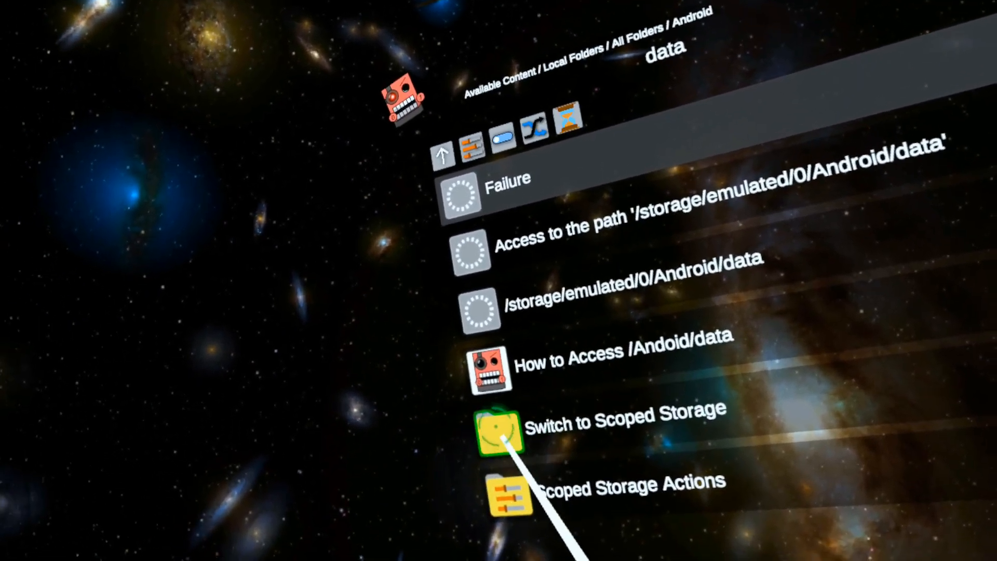
left_click(502, 429)
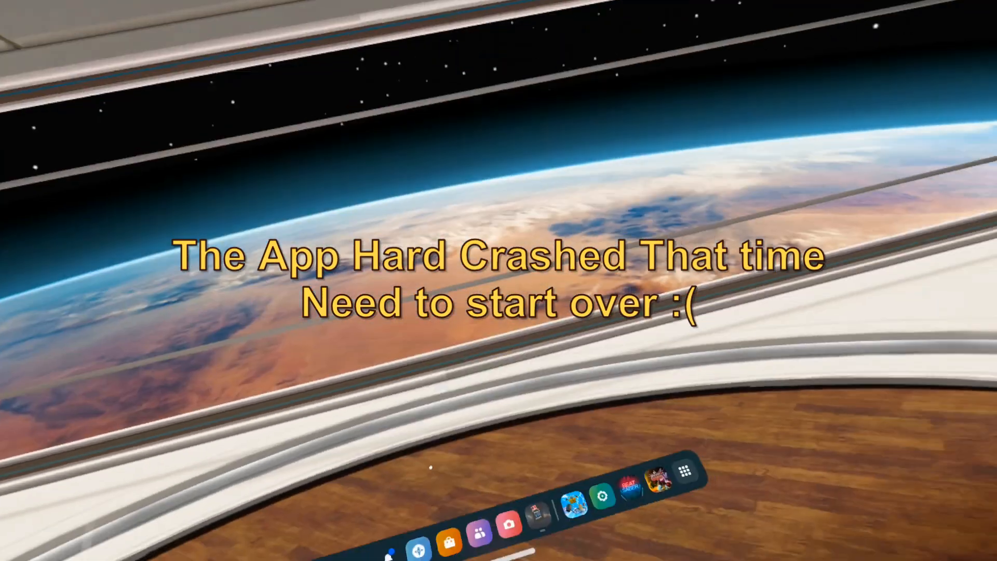
Relaunch Mobile VR Station from the Quest dock
left_click(679, 471)
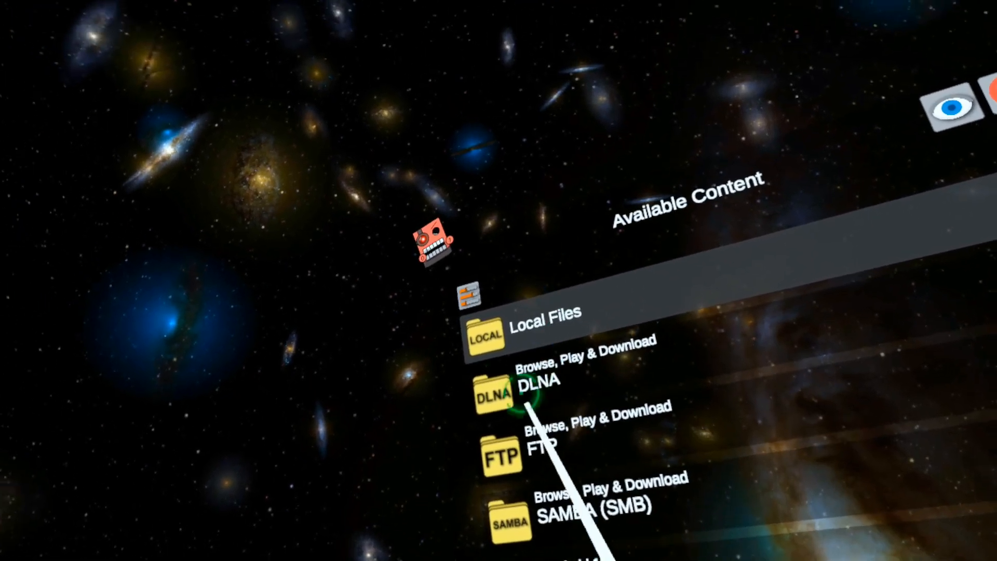
In Scoped Storage, request access and confirm USE THIS FOLDER for Android/data
left_click(486, 334)
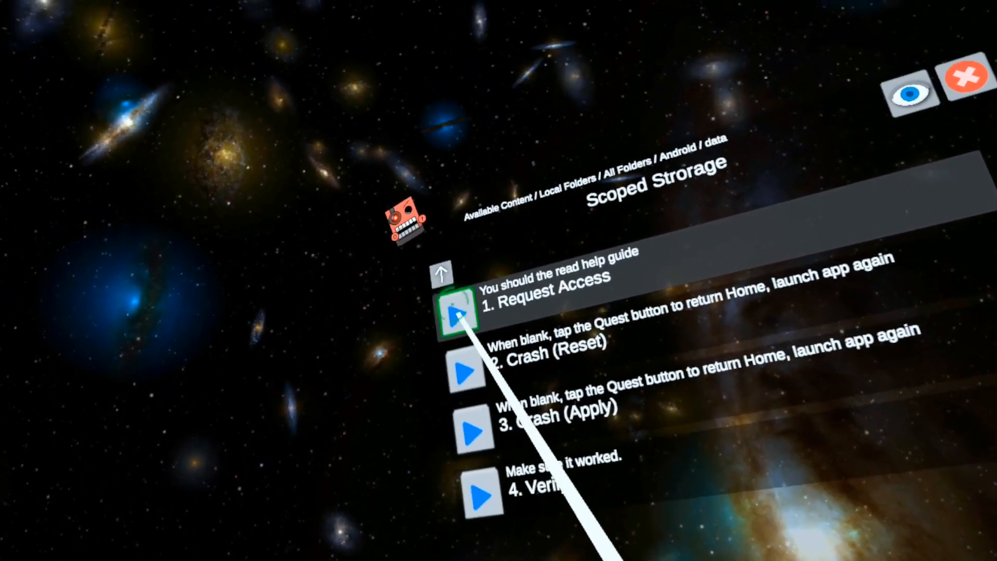
left_click(460, 313)
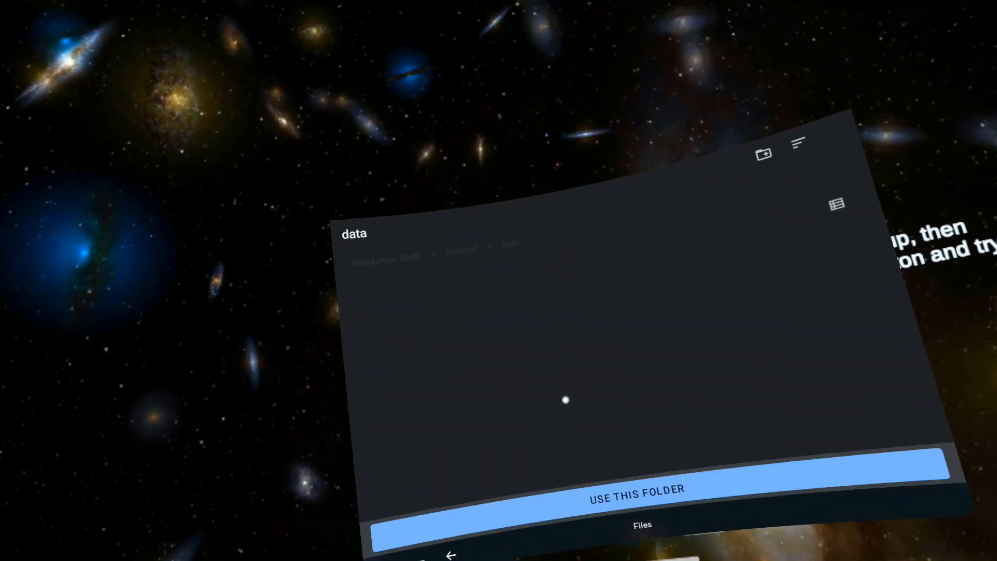
left_click(636, 495)
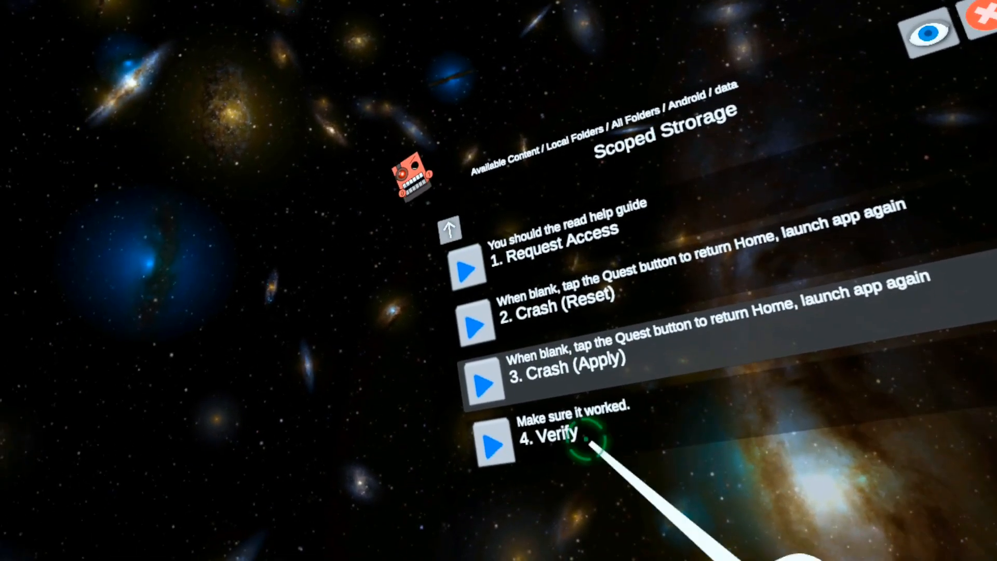
Run 4. Verify to check Android/data access, which still reports a failure
left_click(495, 442)
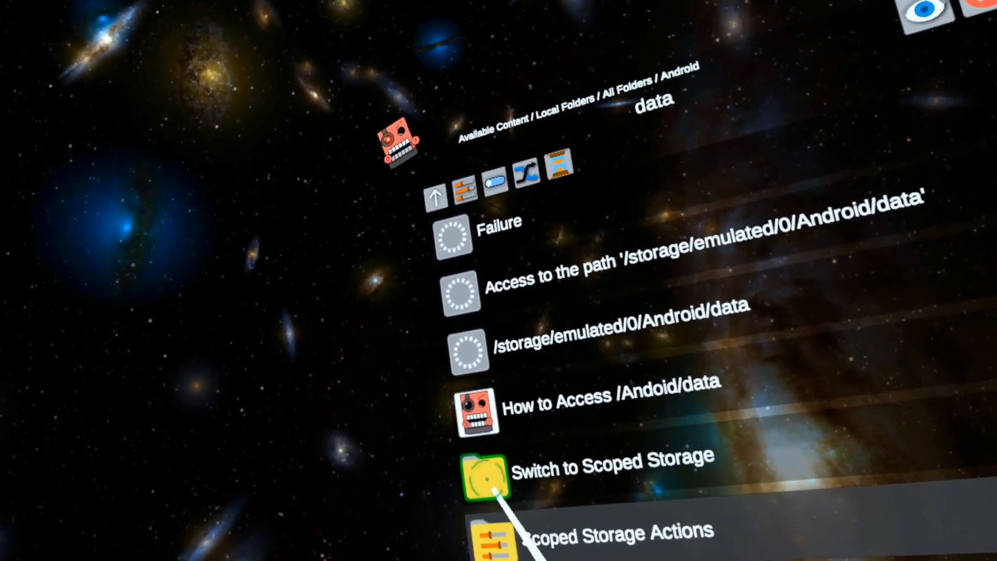
Switch to Scoped Storage, open BONELAB files > Mods, toggle View/Edit and go back up
left_click(485, 474)
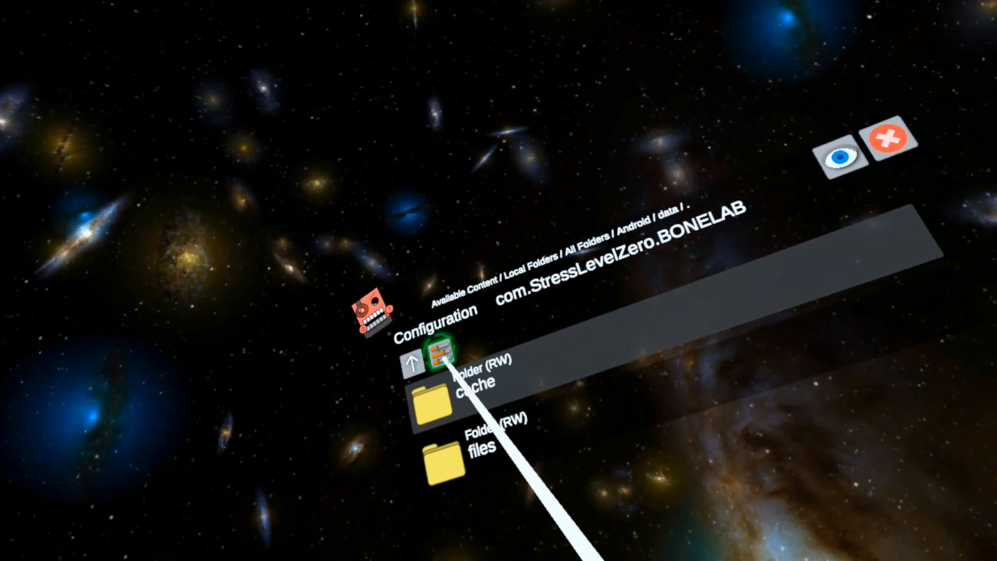
left_click(474, 452)
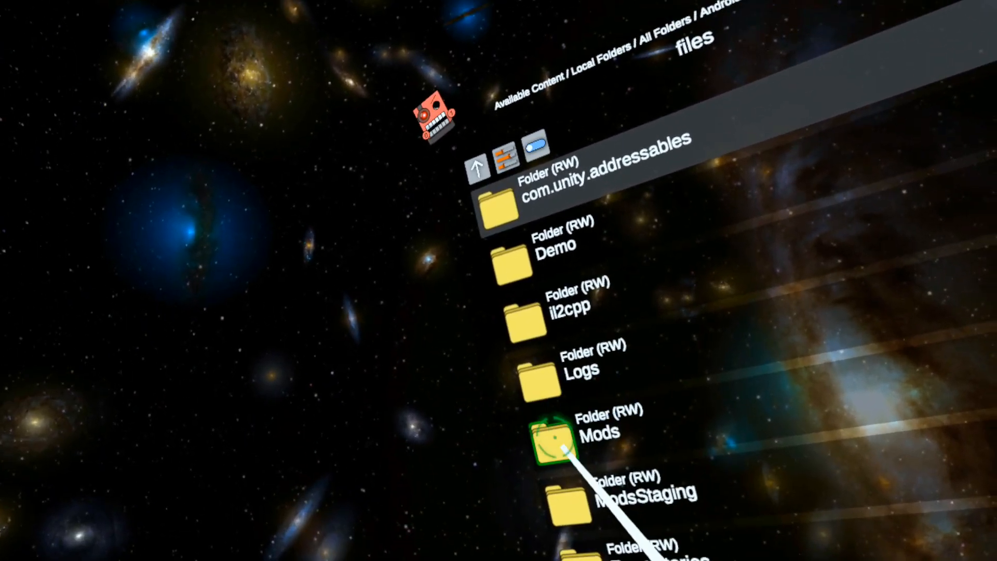
left_click(552, 439)
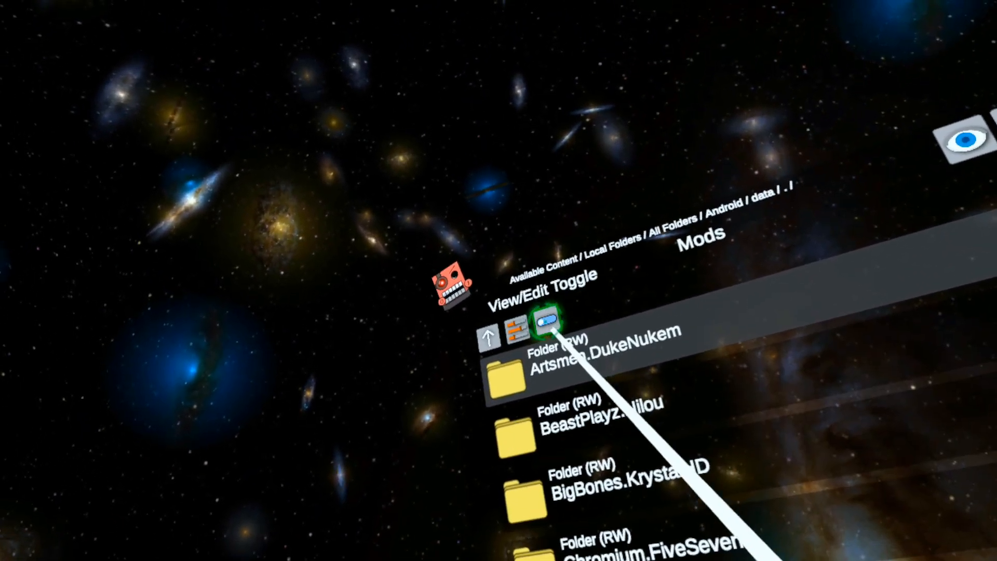
left_click(549, 317)
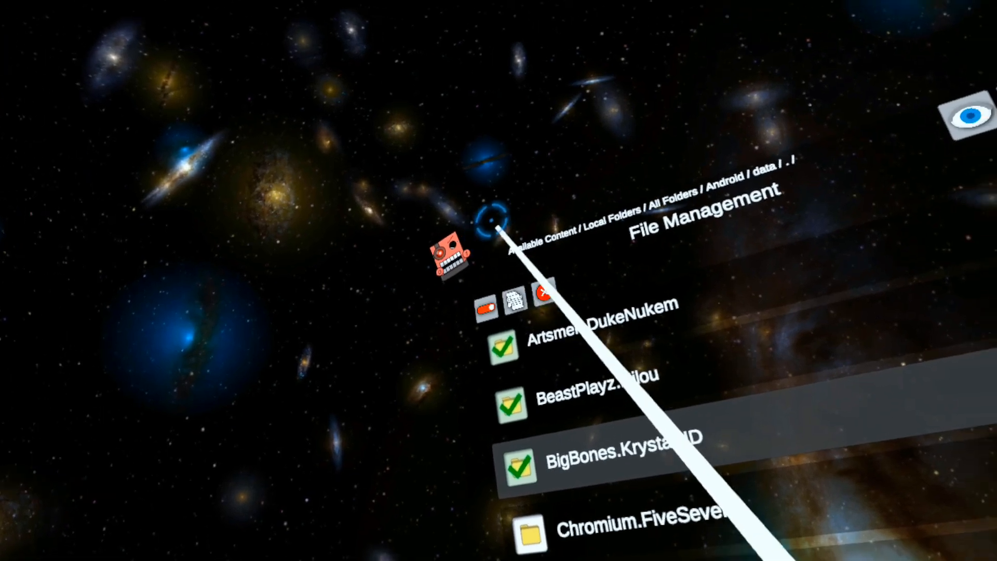
left_click(489, 318)
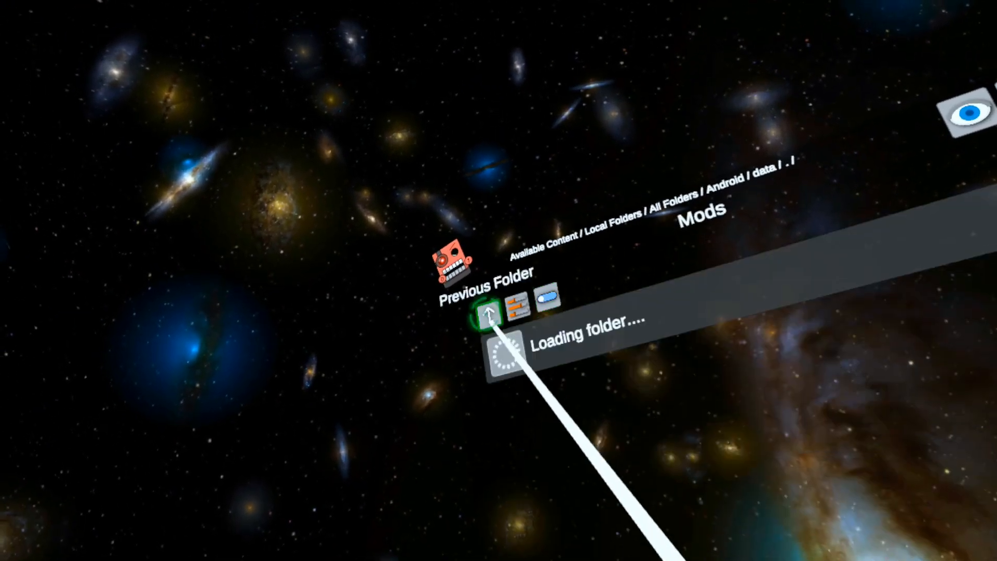
left_click(489, 314)
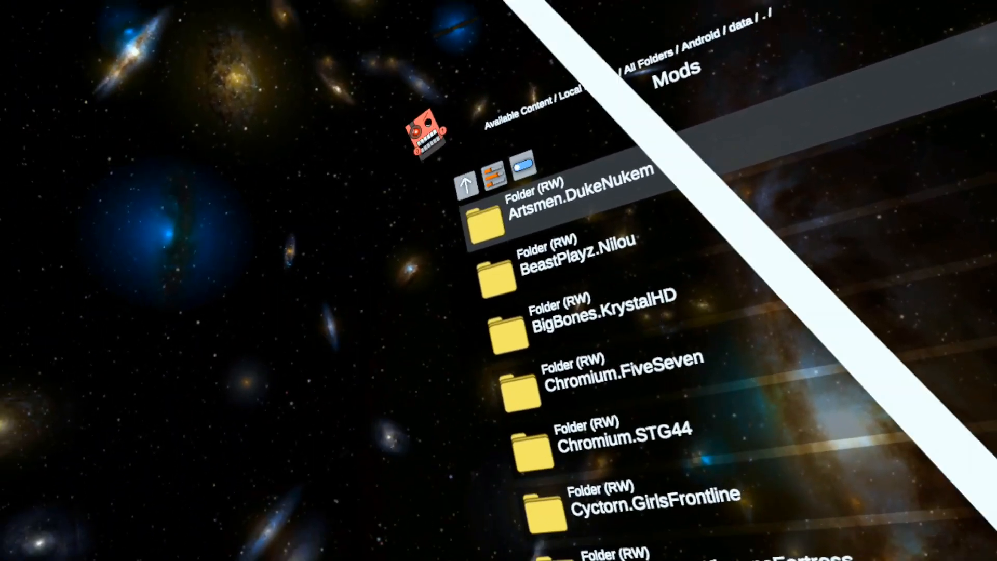
Toggle edit mode in BONELAB files, select settings.json, then go up two folders
left_click(468, 183)
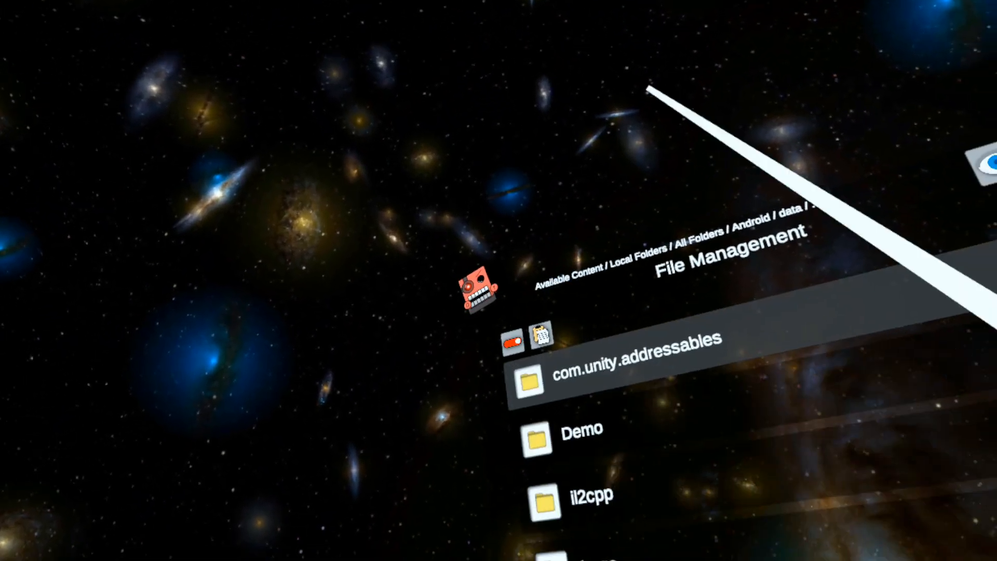
scroll("down", 3)
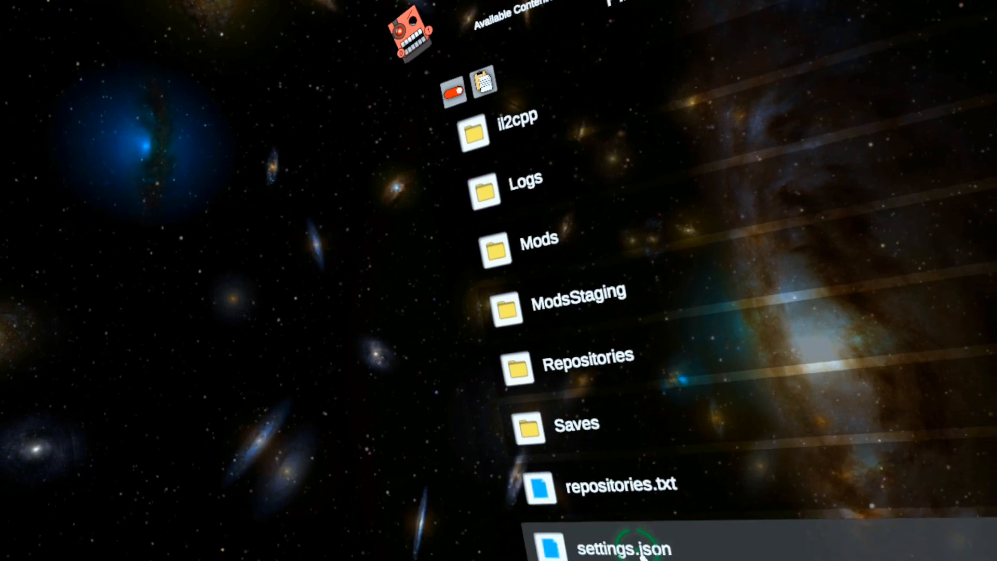
left_click(541, 488)
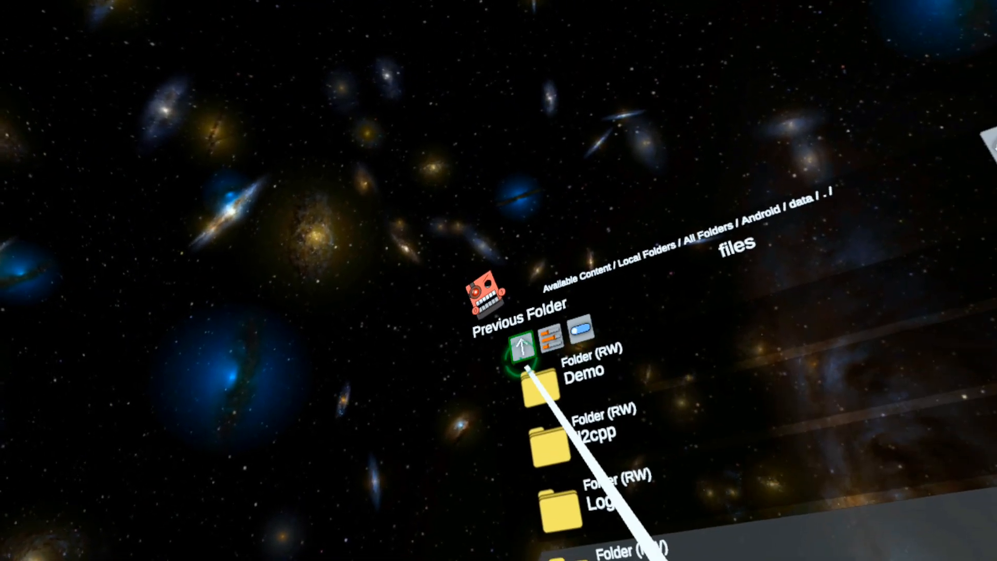
left_click(522, 346)
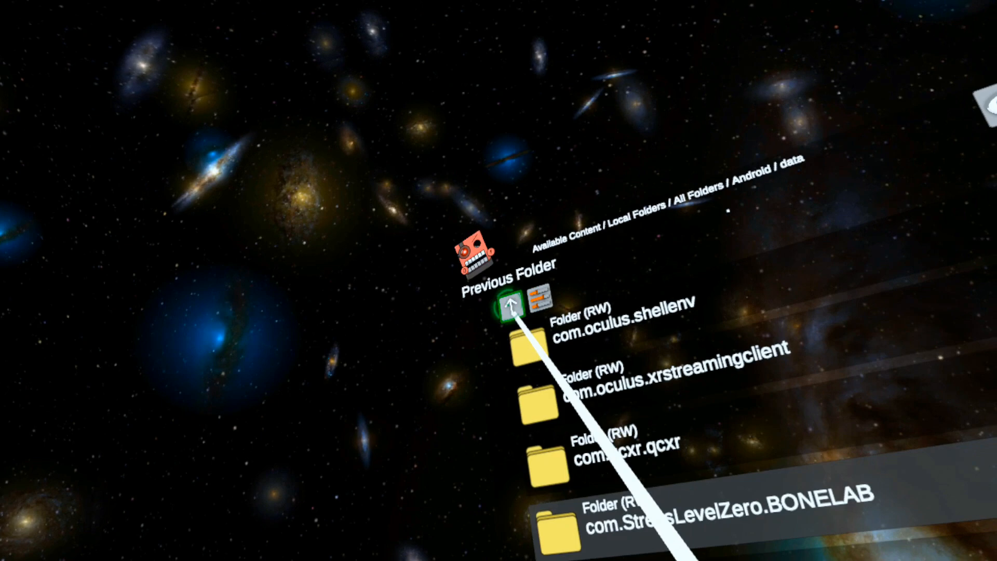
left_click(506, 306)
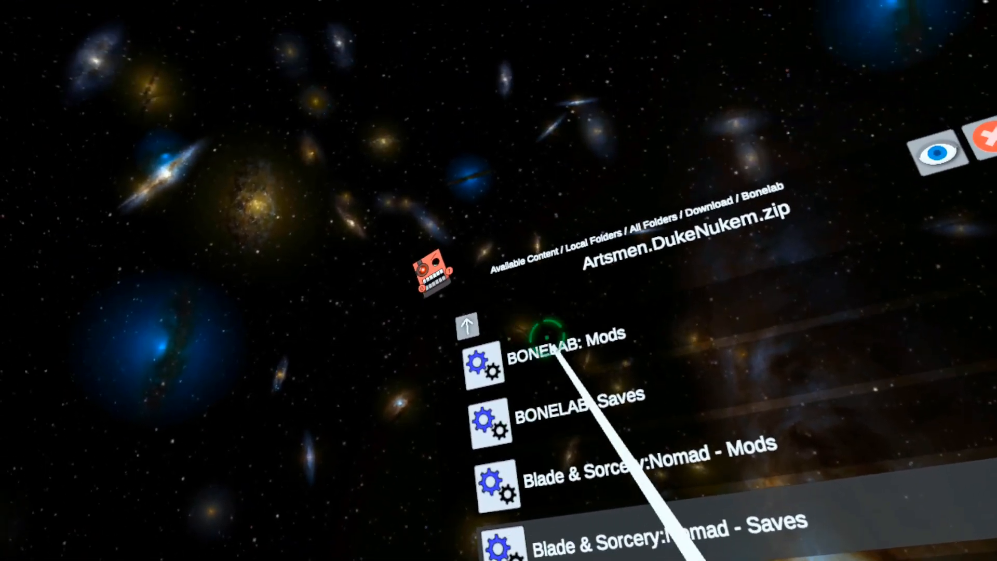
Install Artsmen.DukeNukem.zip into the BONELAB: Mods destination
left_click(566, 335)
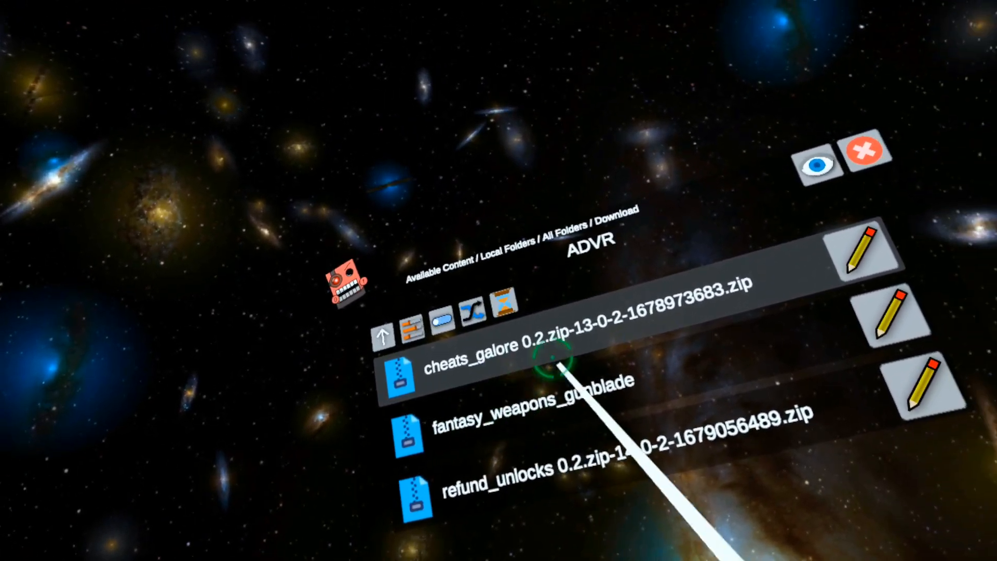
Open the cheats_galore mod zip from Download/ADVR
left_click(547, 375)
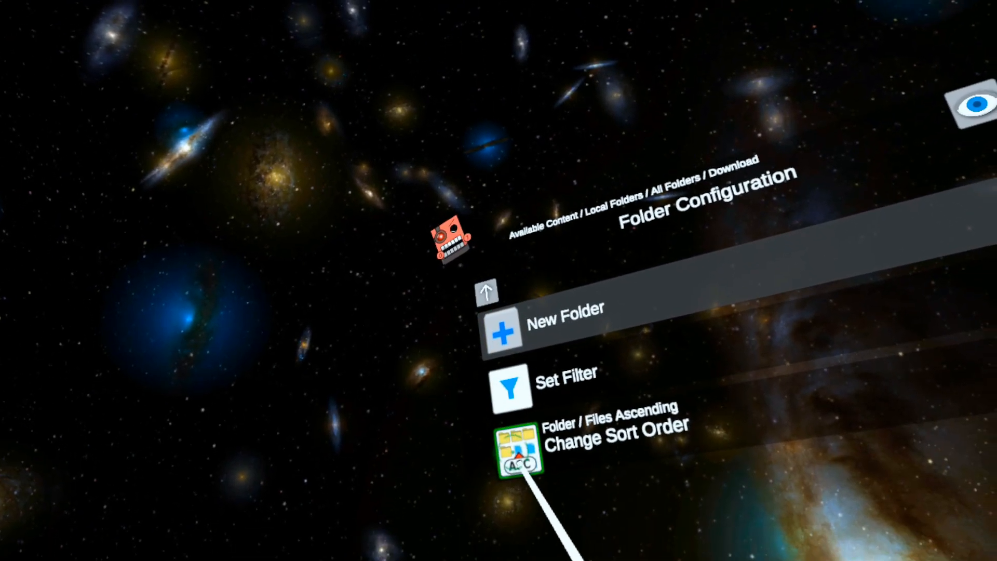
Change the Download folder's sort order from Folder Configuration
left_click(518, 455)
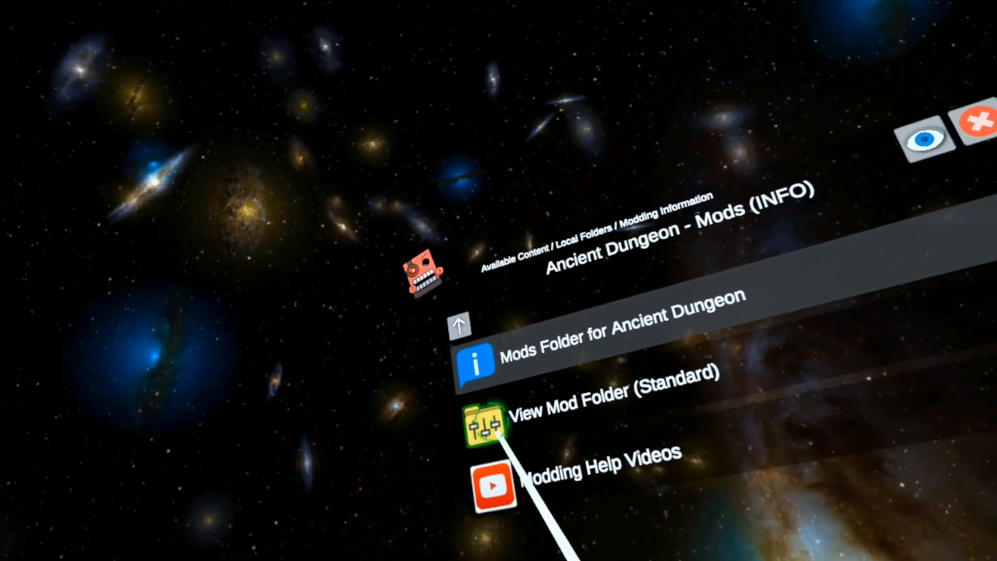
Back out from the Ancient Dungeon mod folder through Modding Information to Available Content
left_click(487, 424)
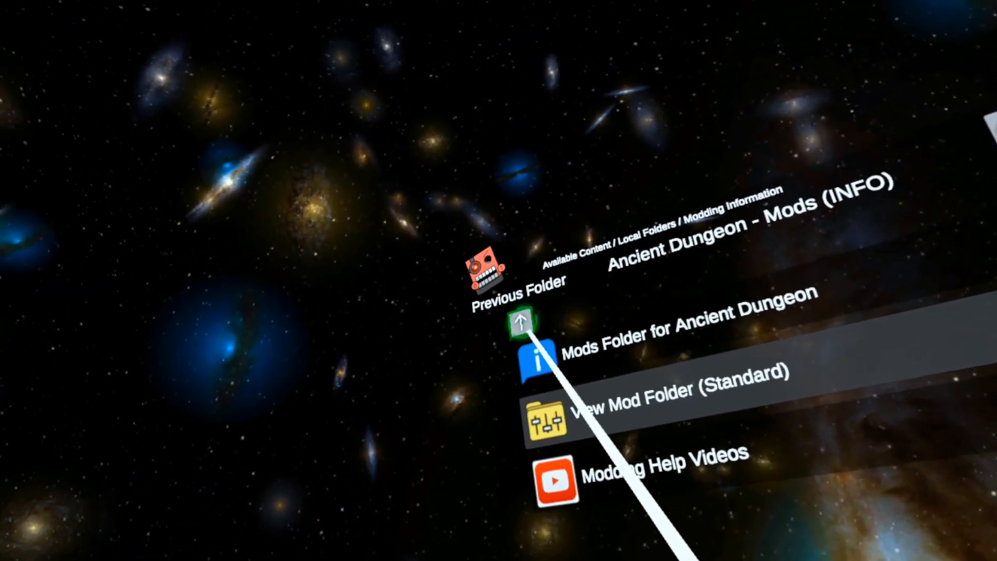
left_click(521, 321)
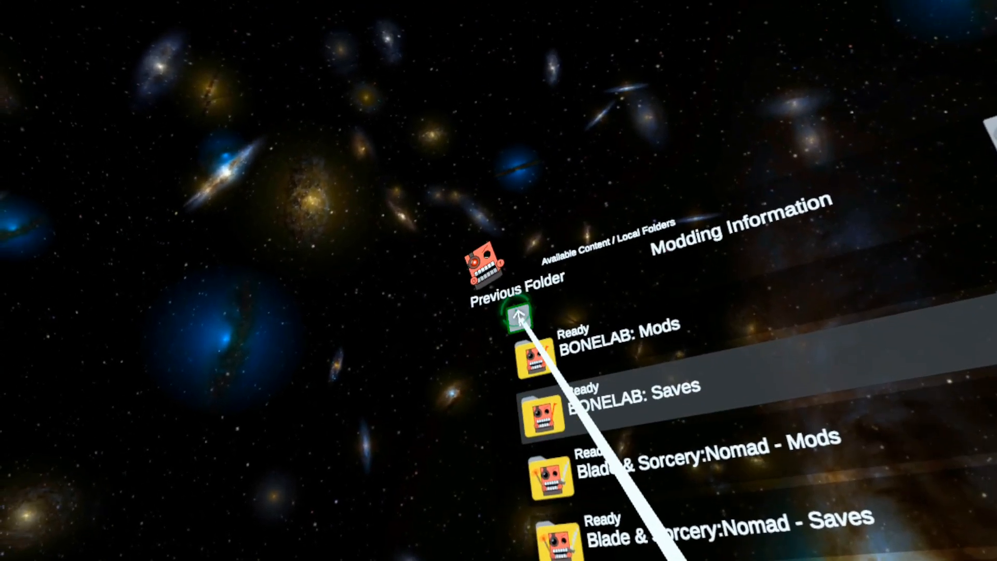
left_click(518, 317)
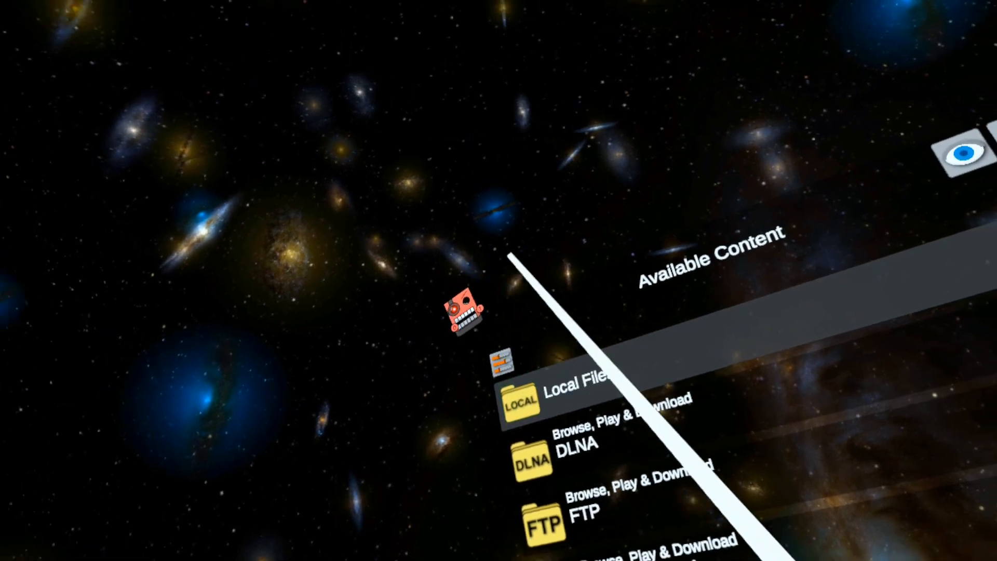